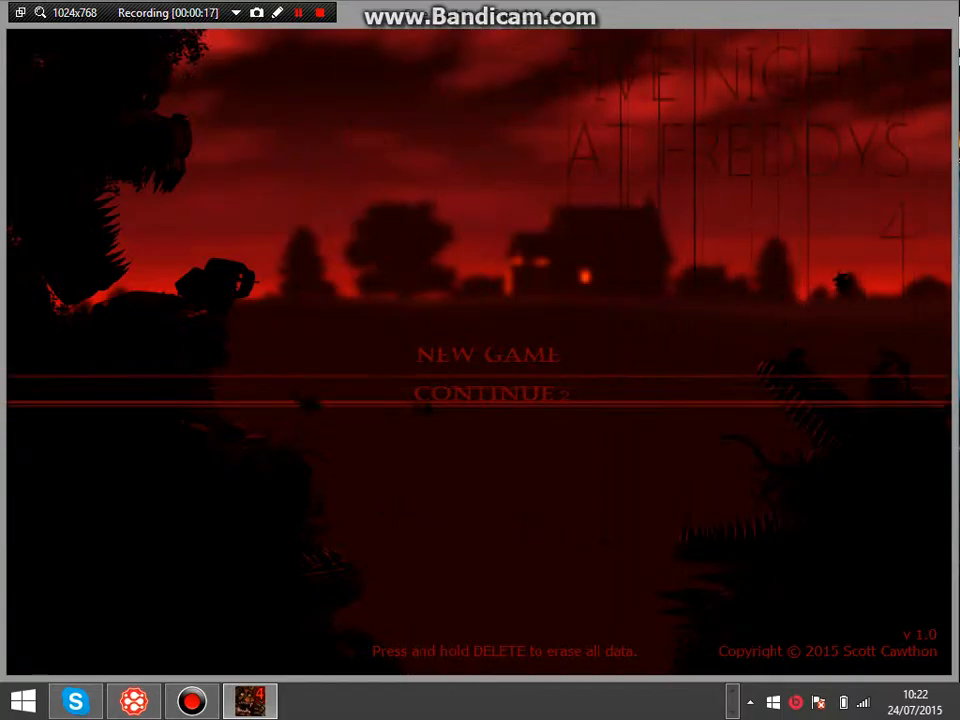
Start a night from the main menu to reach the dark bedroom with the bed plush.
click(487, 354)
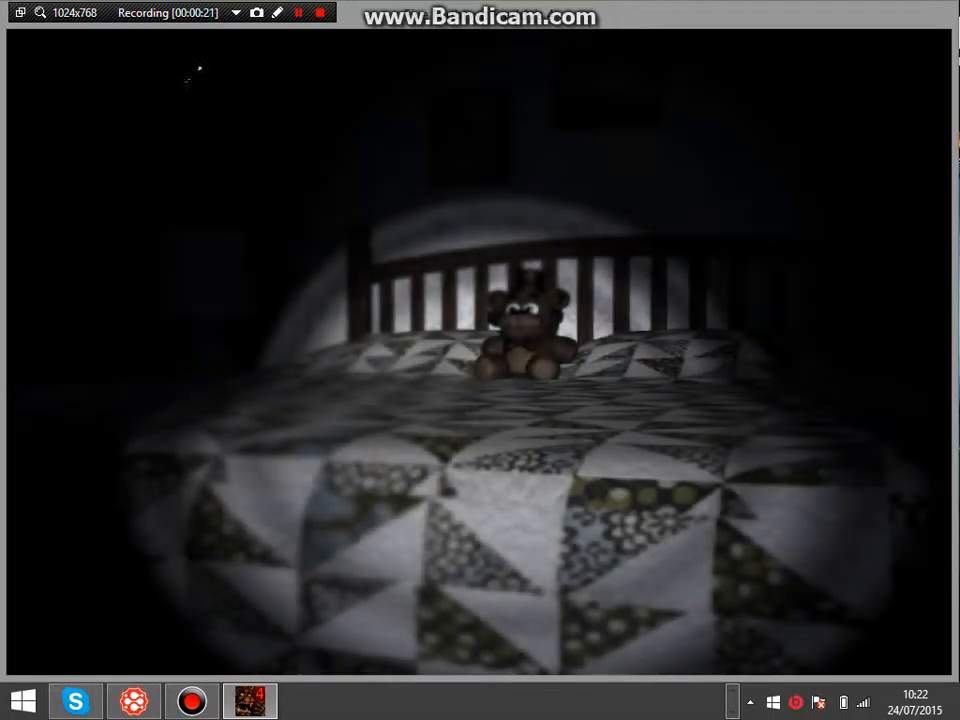